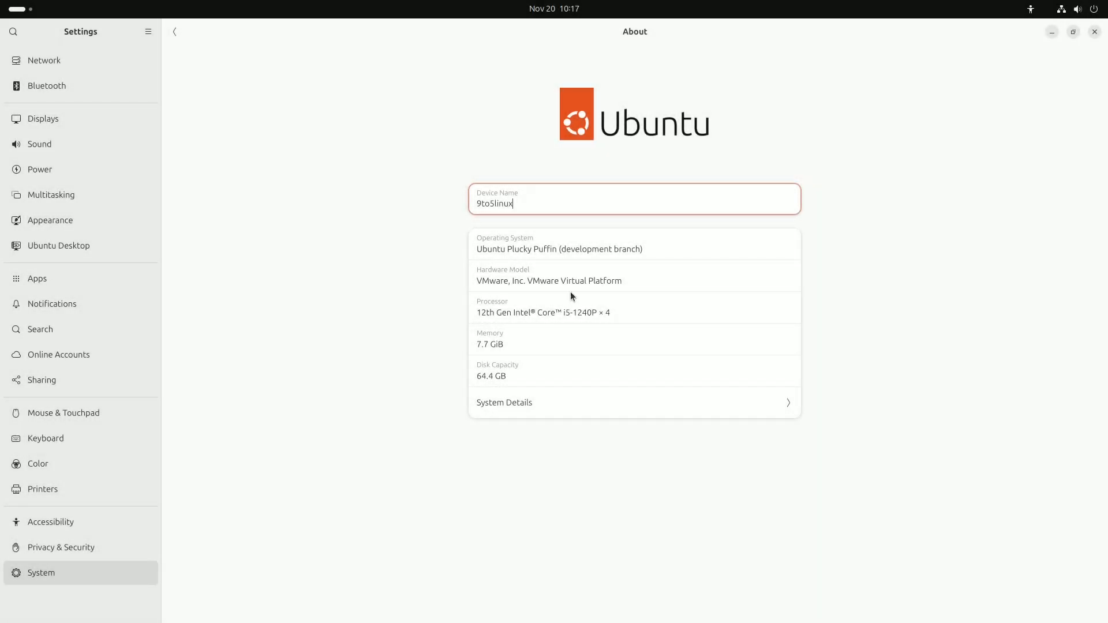
Close the About window and cancel the 'System program problem detected' report prompt.
click(504, 401)
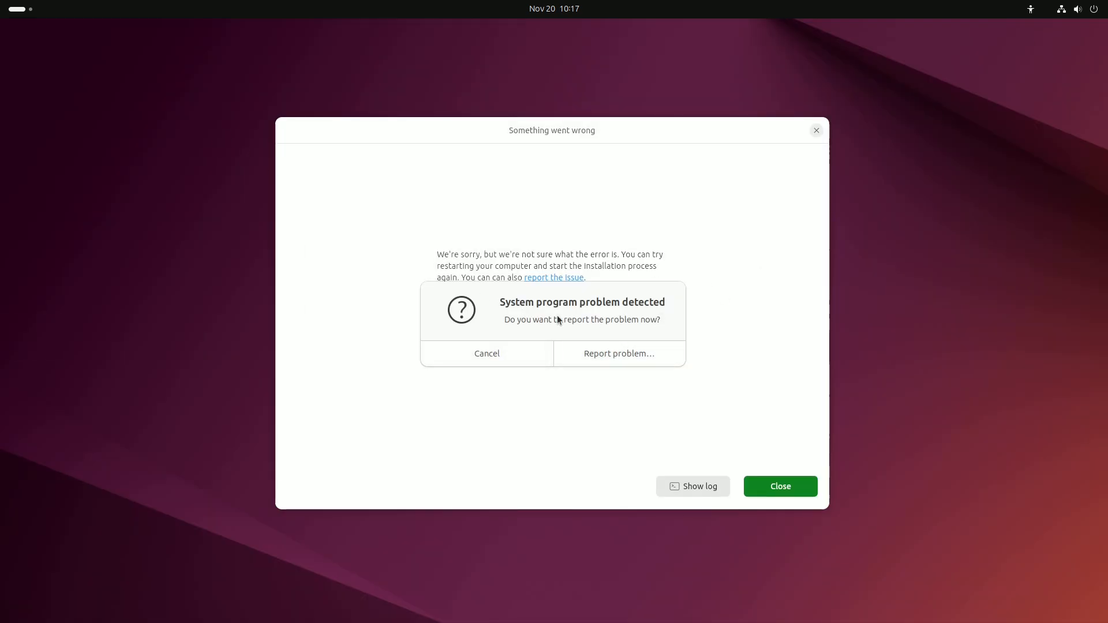
click(692, 486)
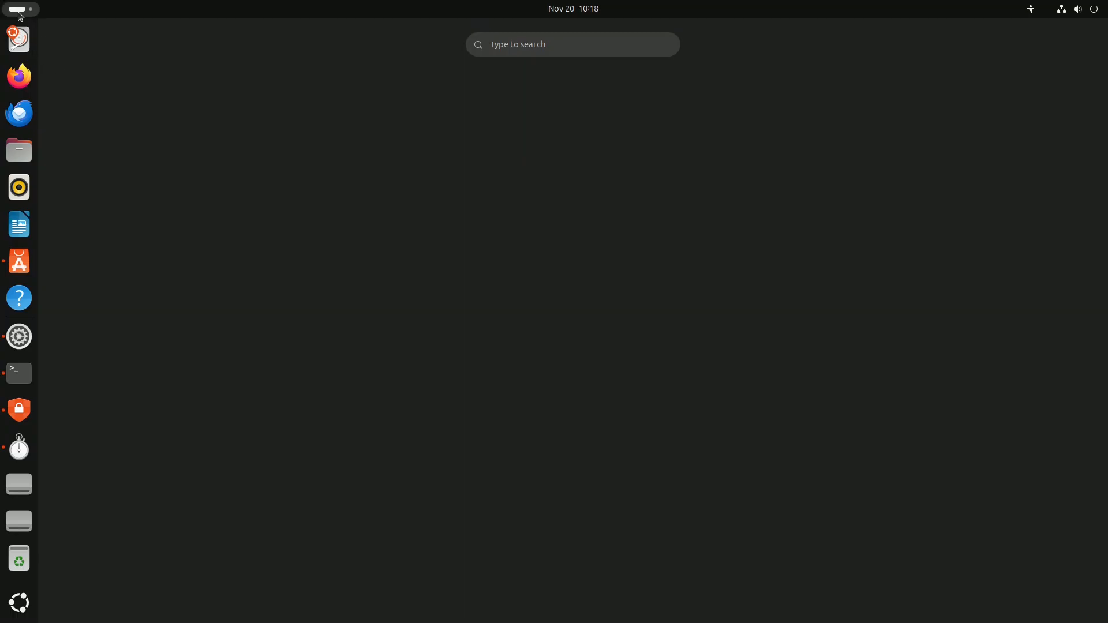
mouse_move(18, 38)
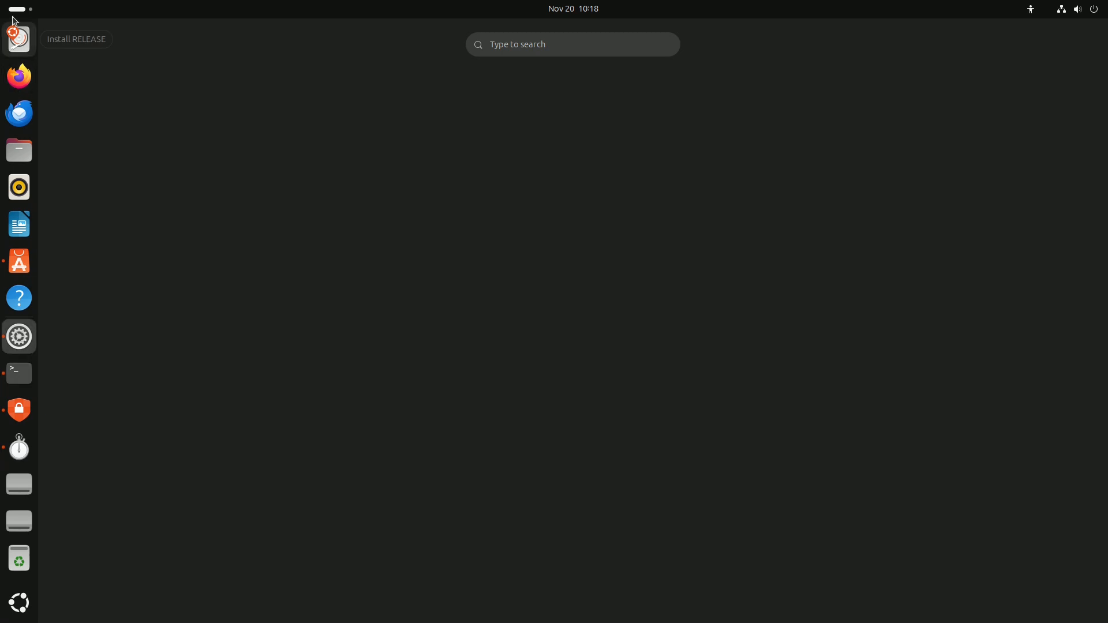
Launch System Monitor from the dock, then Settings from the applications grid.
click(20, 336)
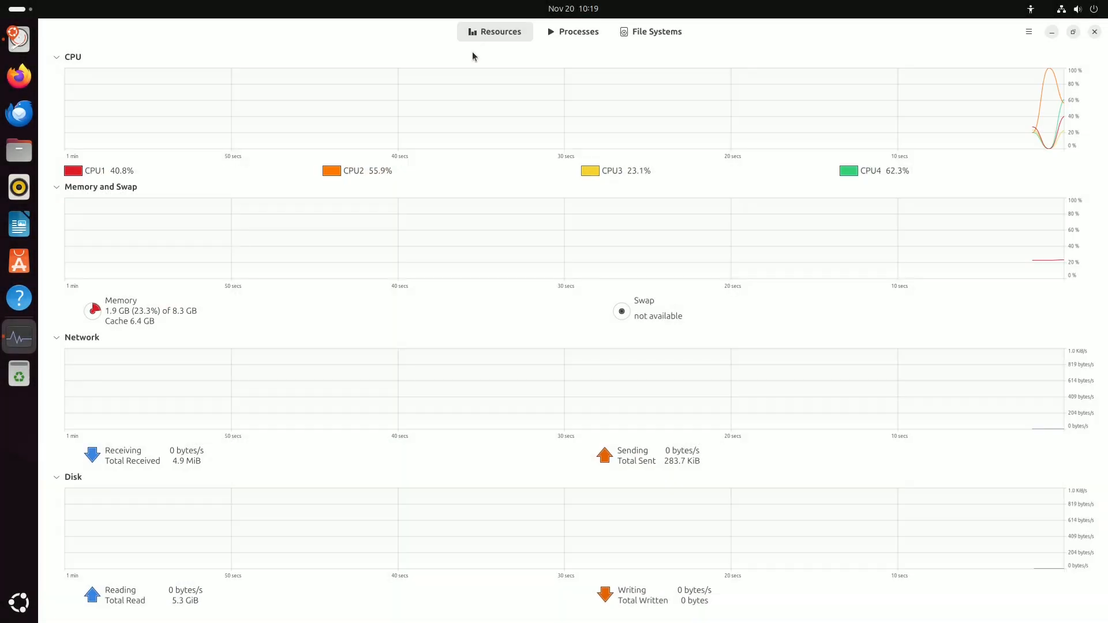
click(656, 31)
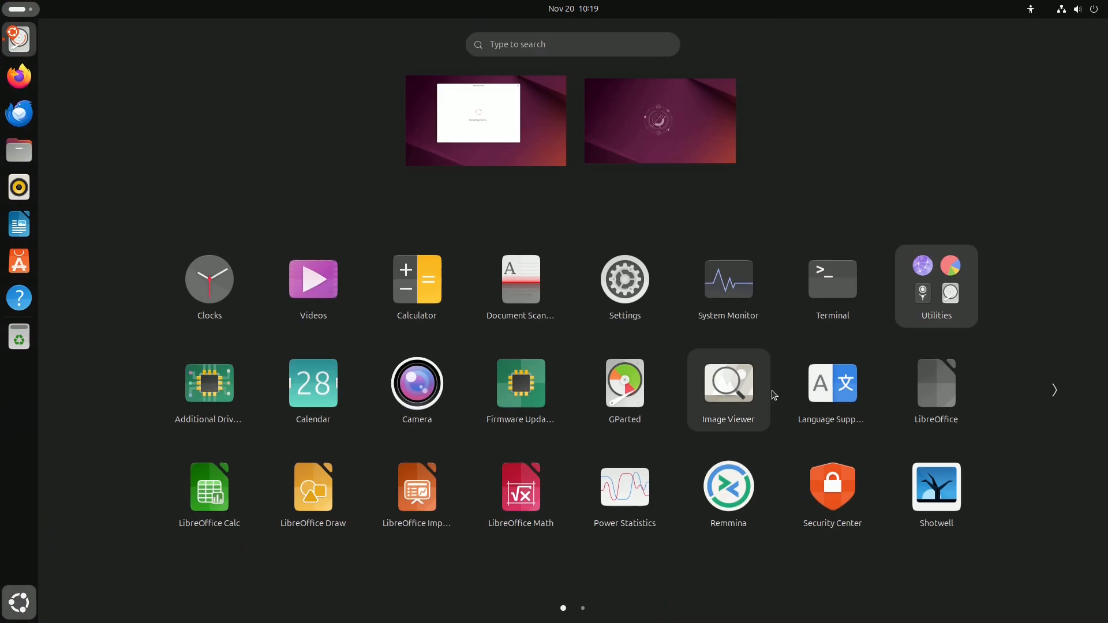
click(624, 278)
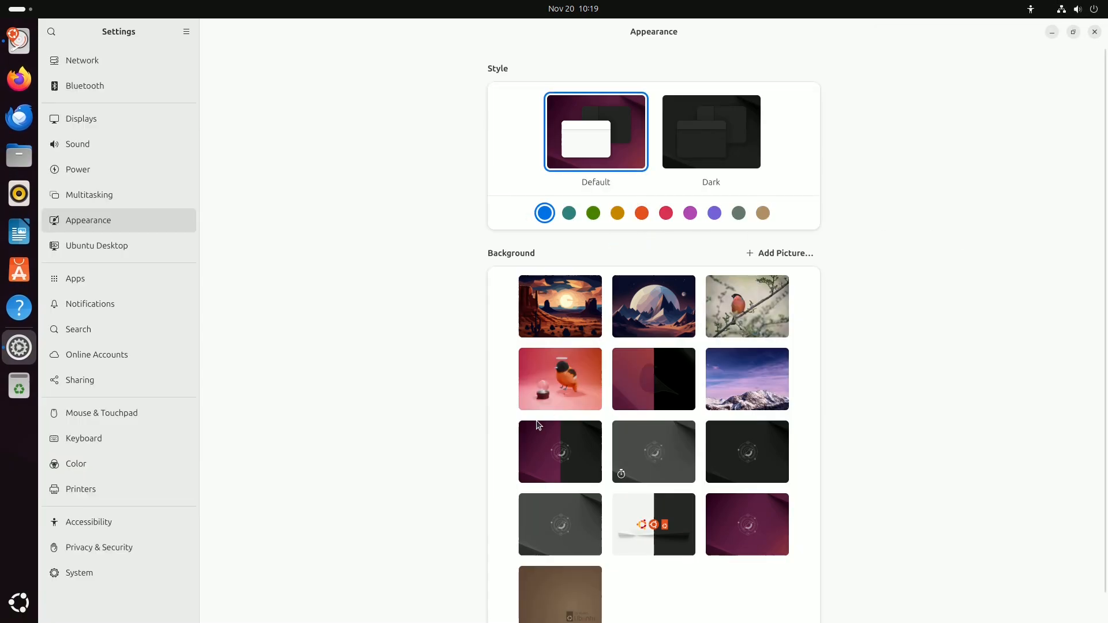
Browse the Color, Appearance, Displays and Multitasking settings pages.
click(76, 464)
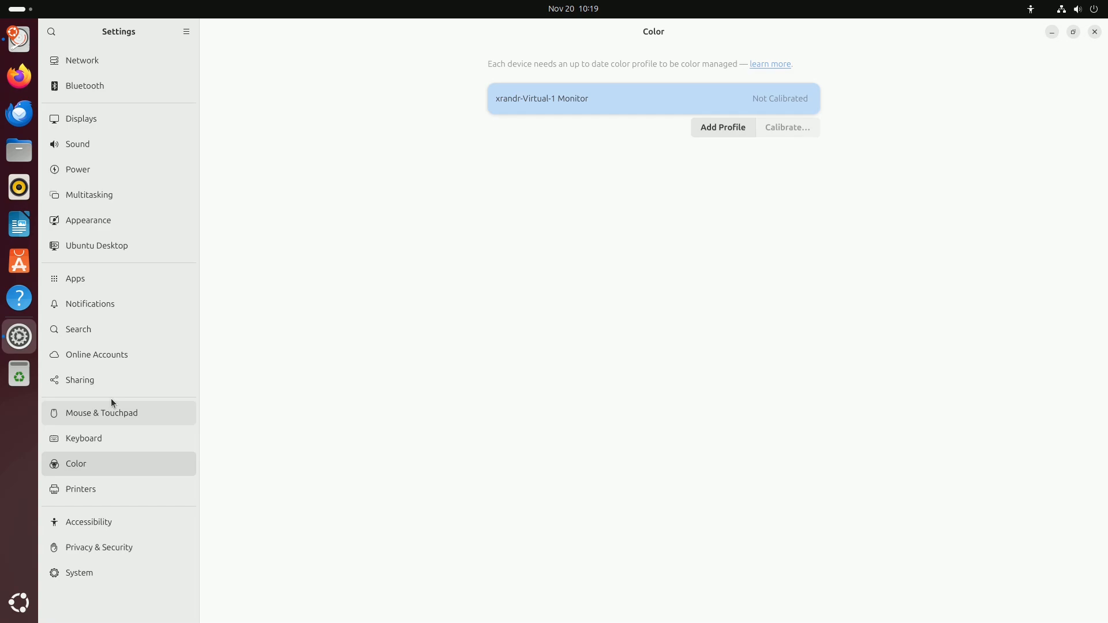
click(89, 220)
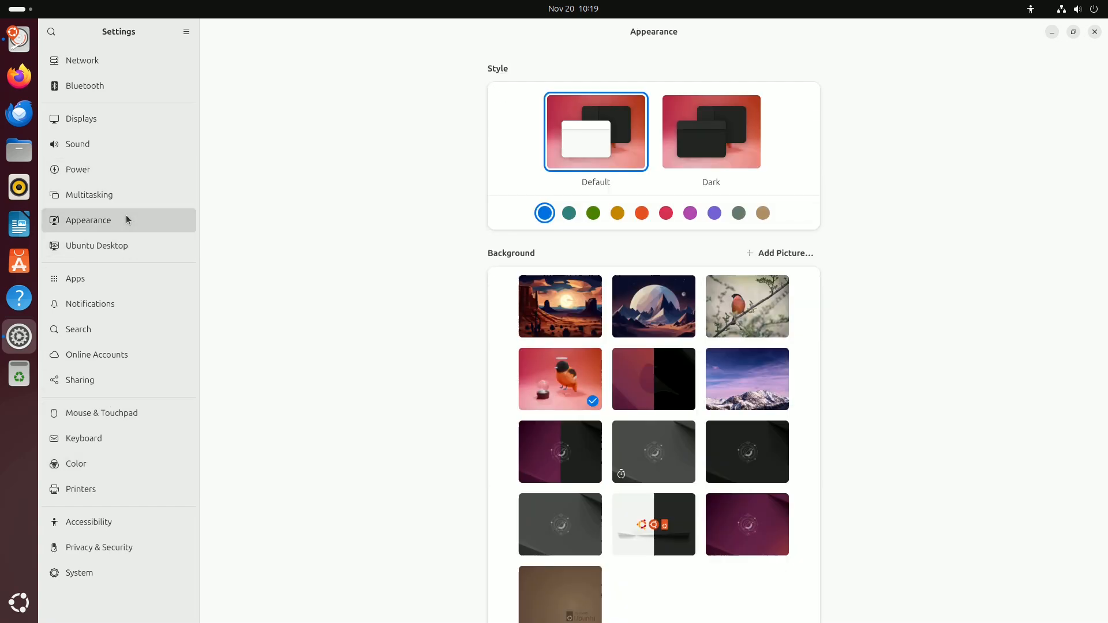
click(81, 118)
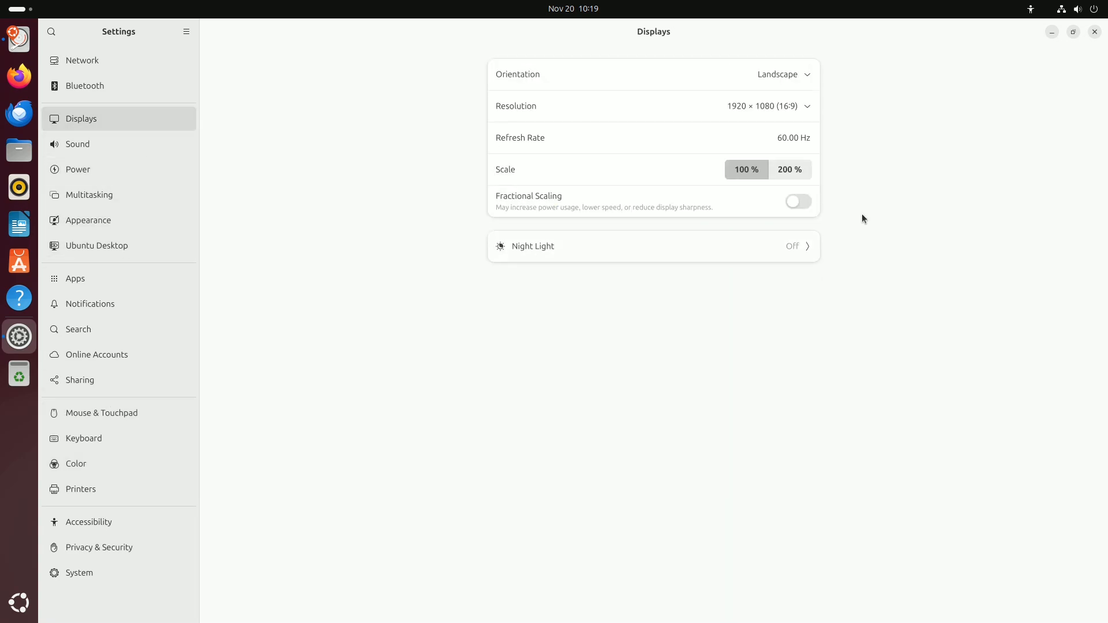
click(88, 194)
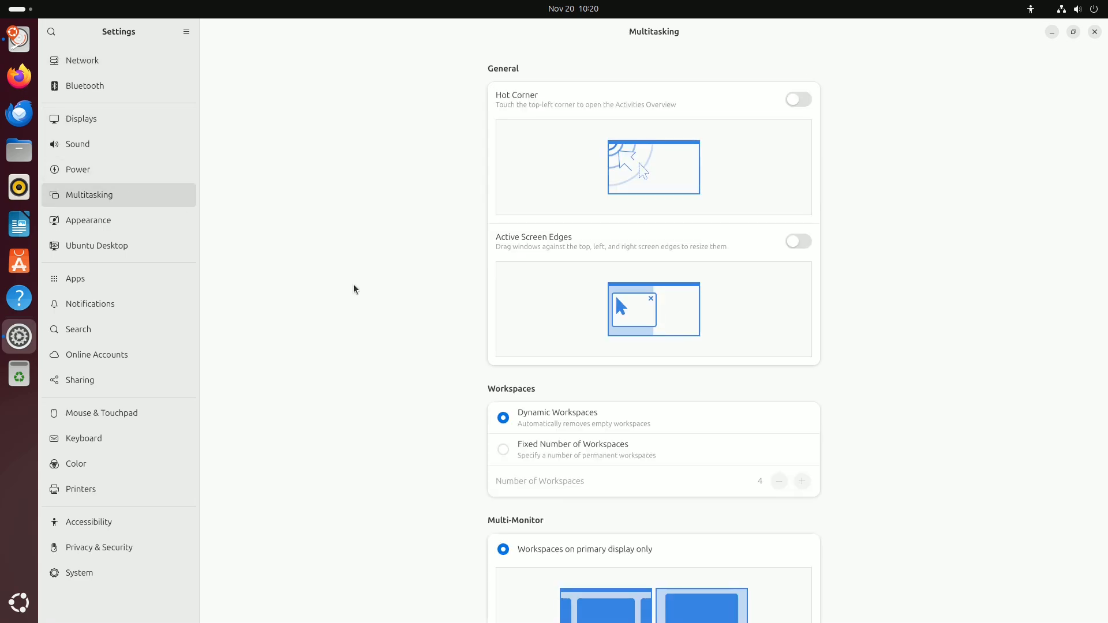
Visit Ubuntu Desktop and Online Accounts, then dismiss the Google sign-in prompt.
click(97, 244)
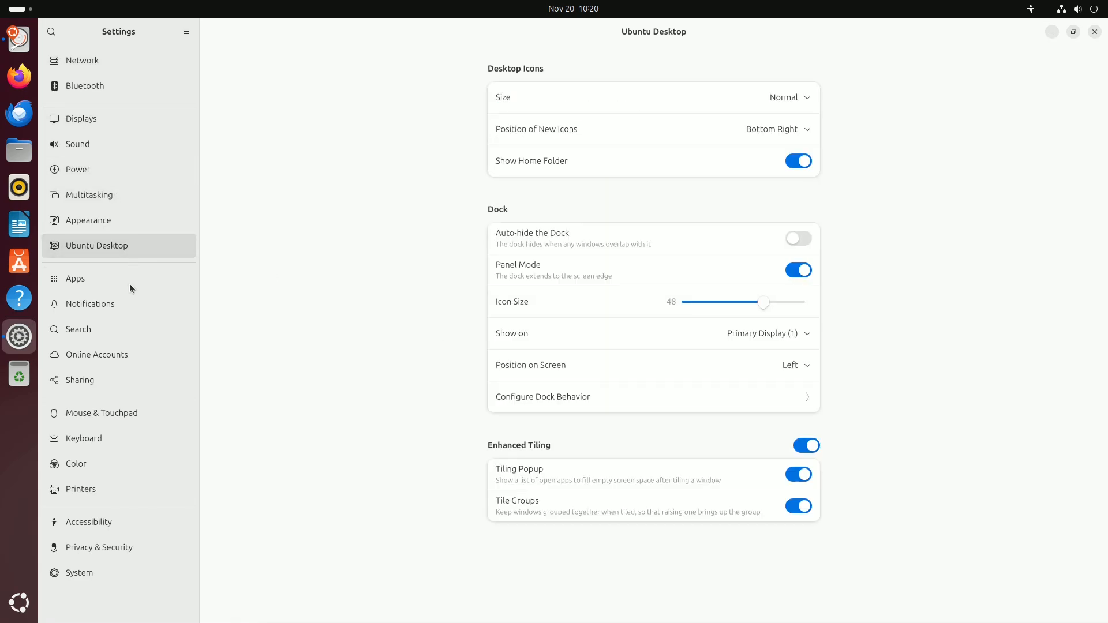
click(96, 354)
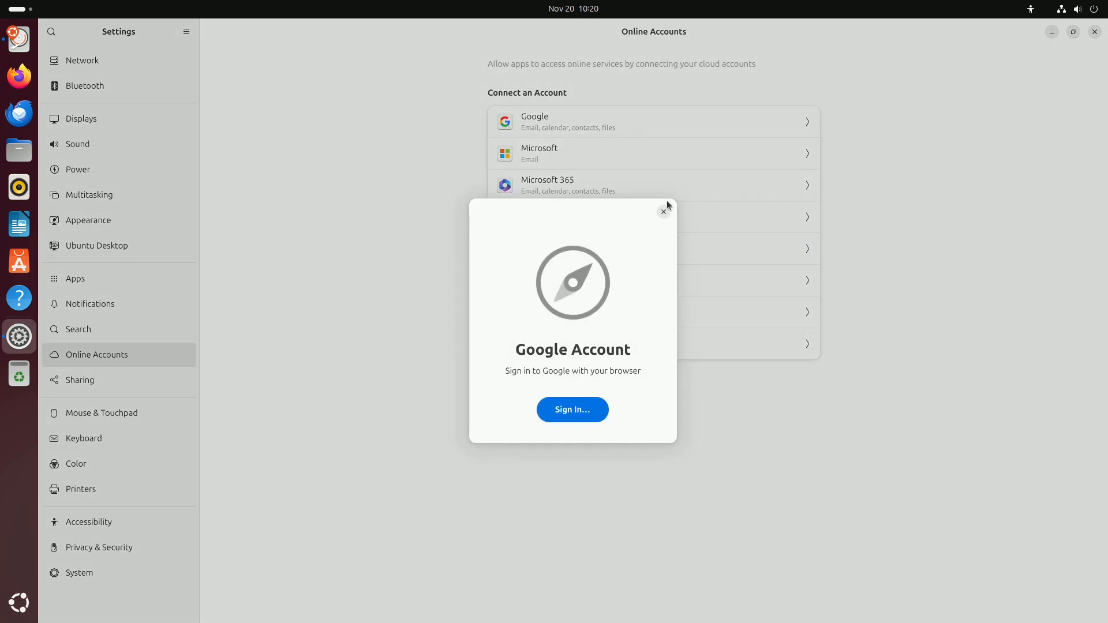
click(100, 547)
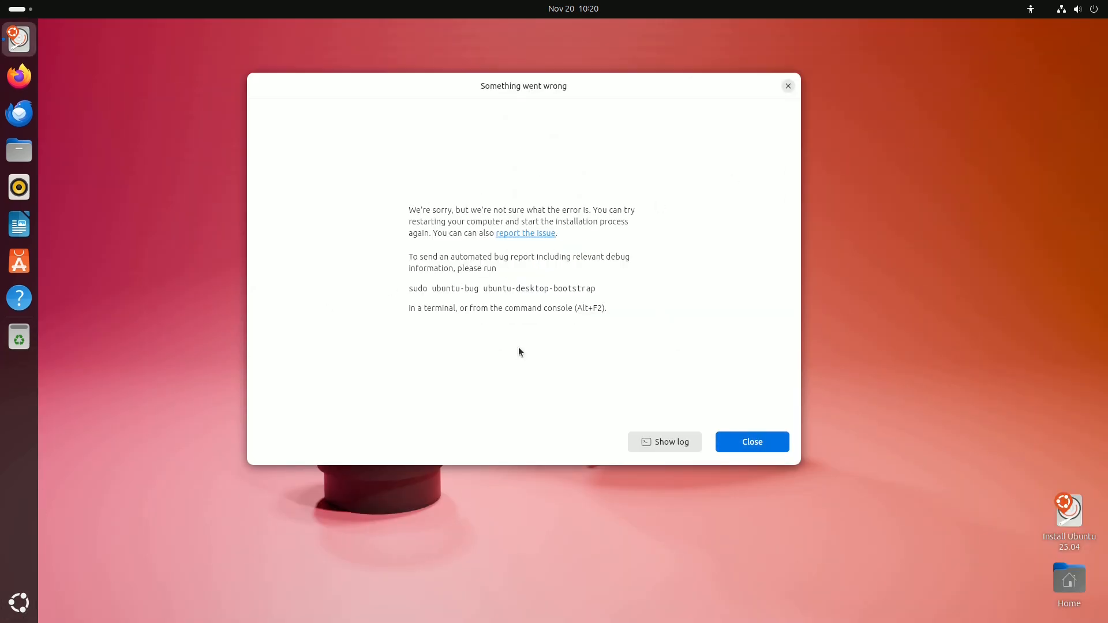
Run fastfetch and cat /etc/issue in a new Terminal to show the system report and release.
click(752, 442)
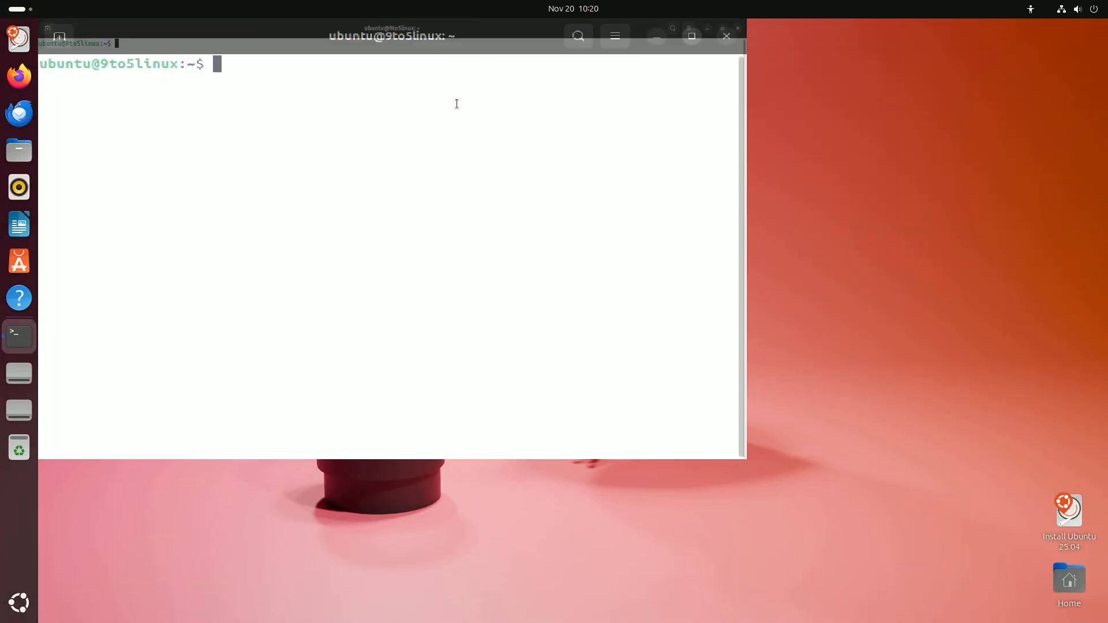
text(fastfetch)
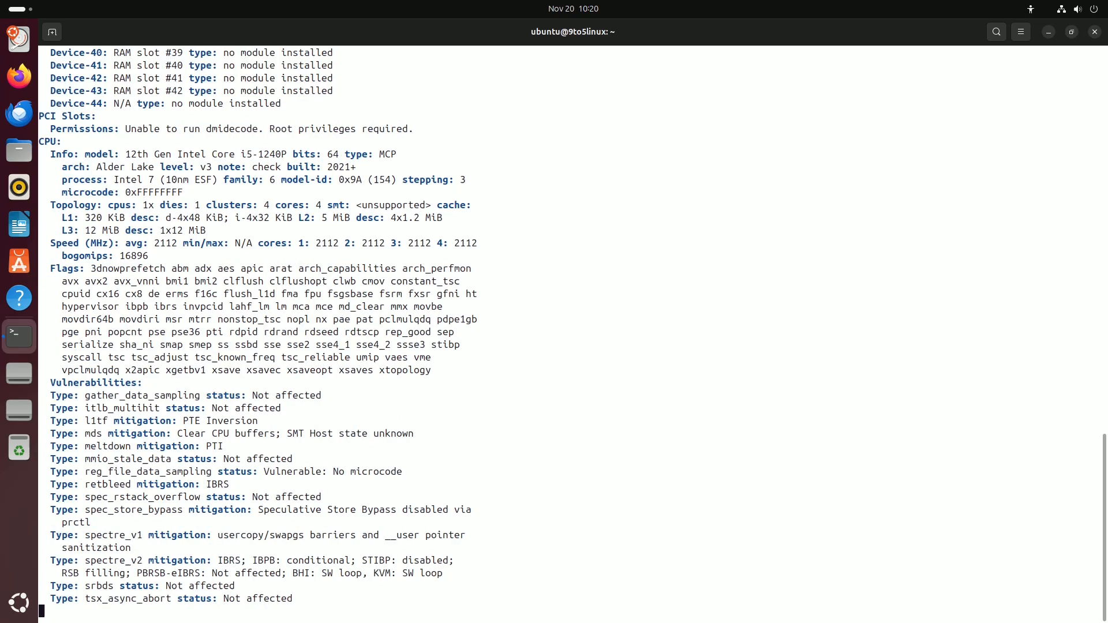
scroll(down, 3)
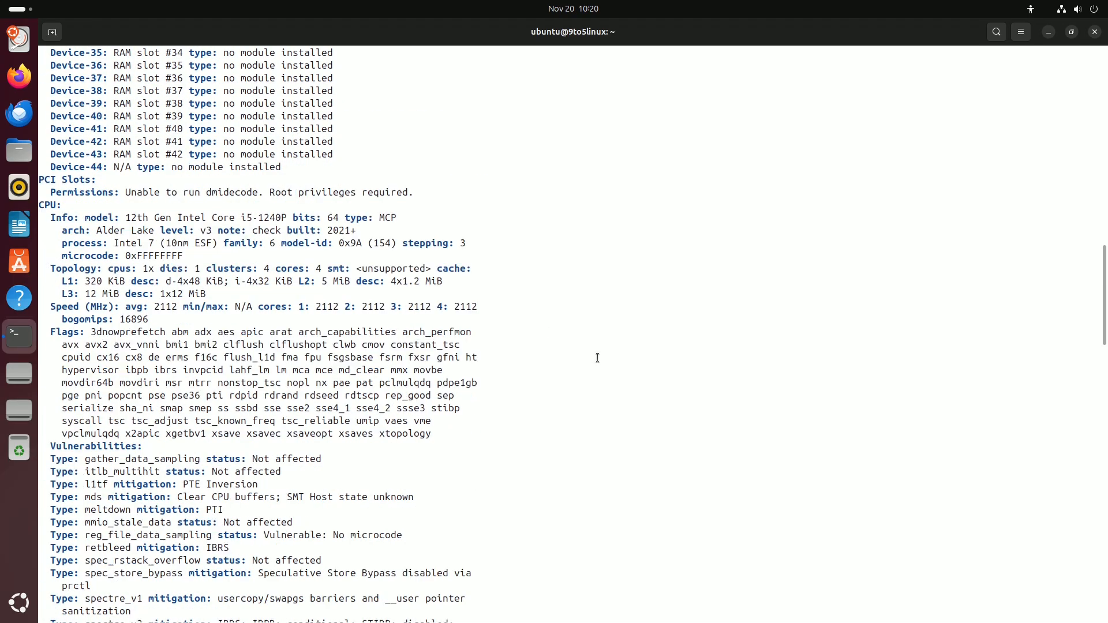
scroll(down, 3)
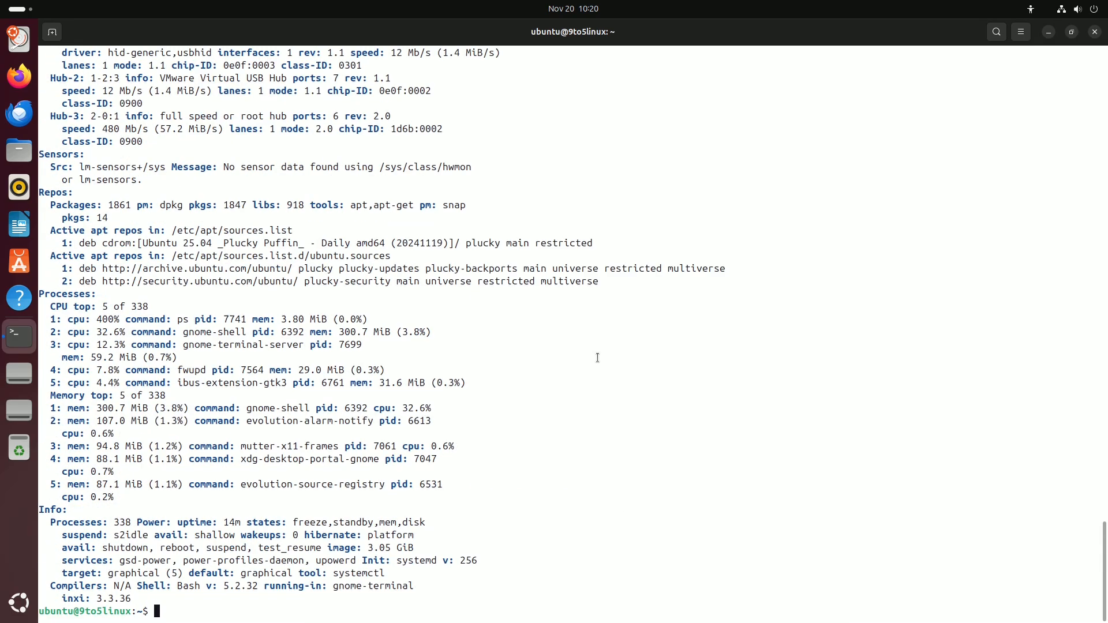
text(cat /etc/issue)
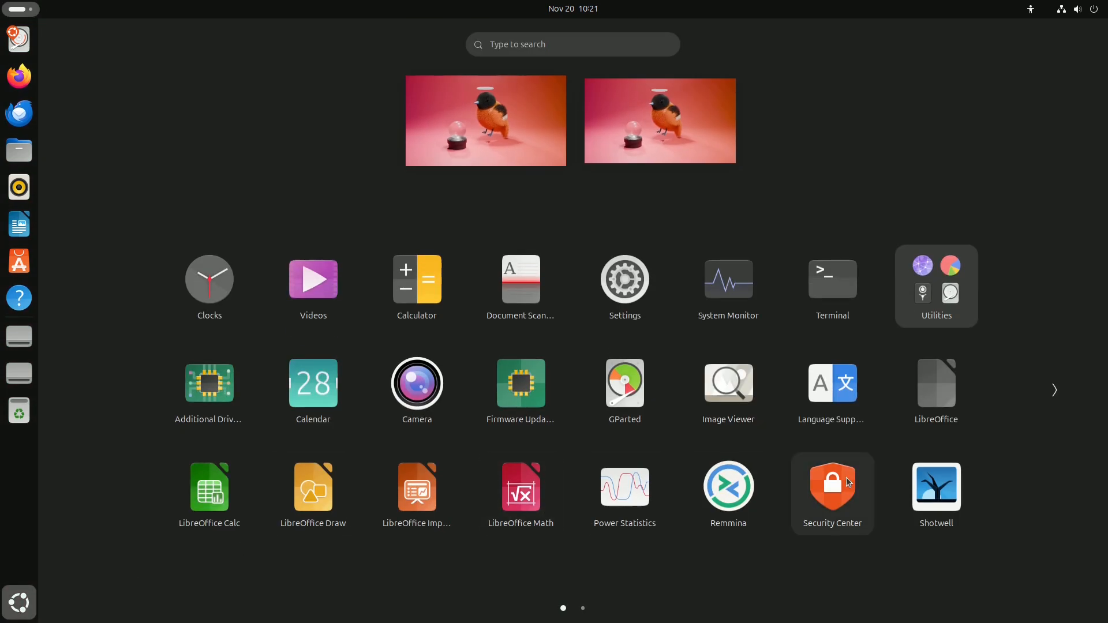
click(832, 486)
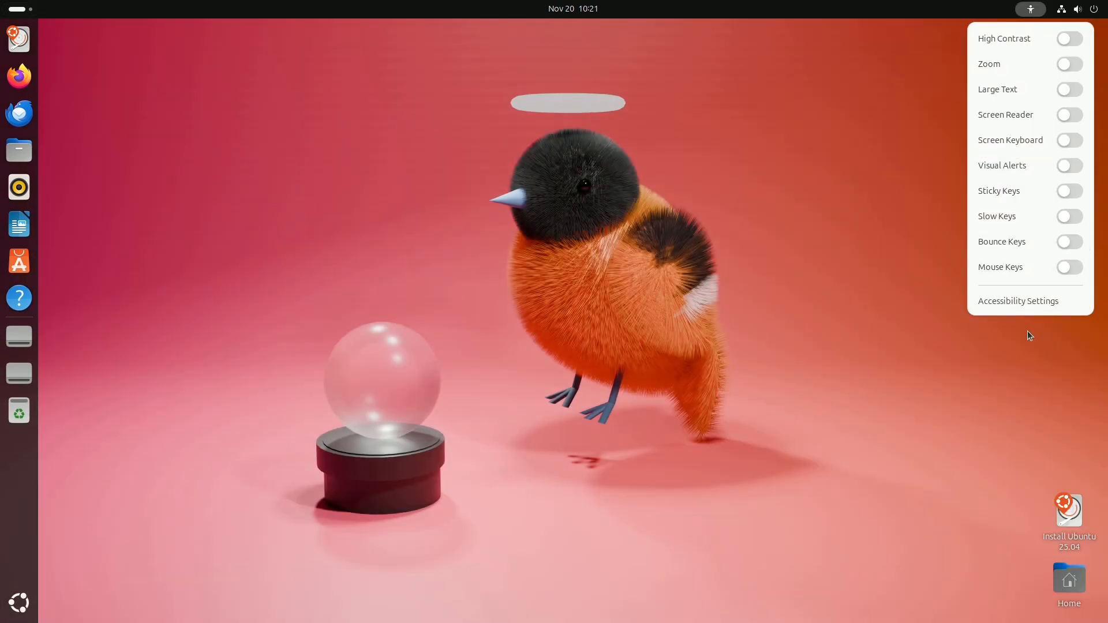
click(1031, 9)
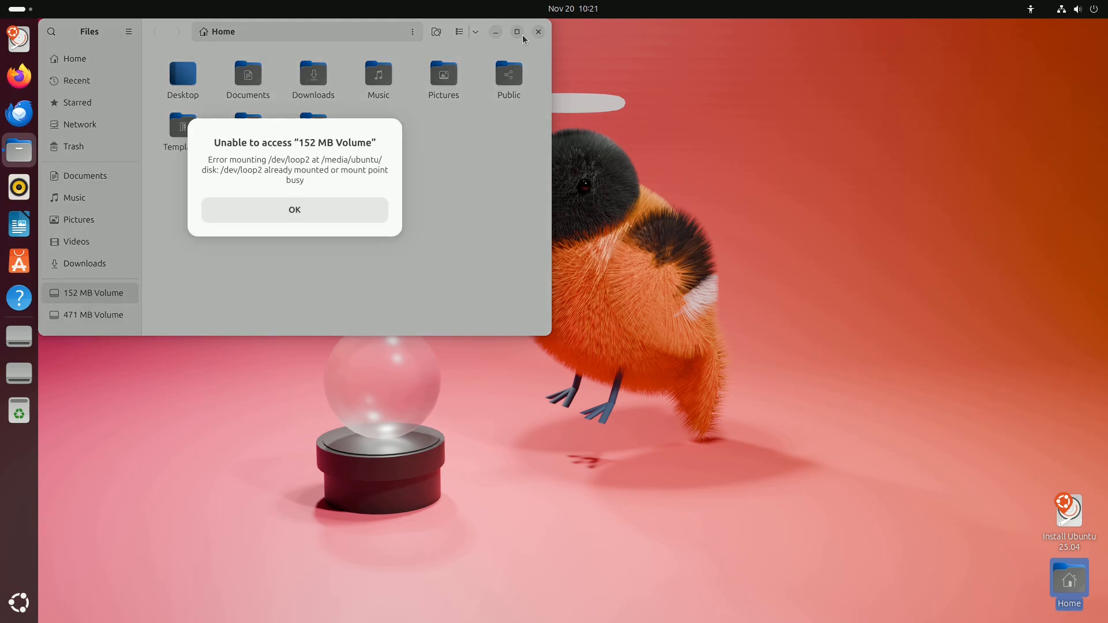
click(294, 209)
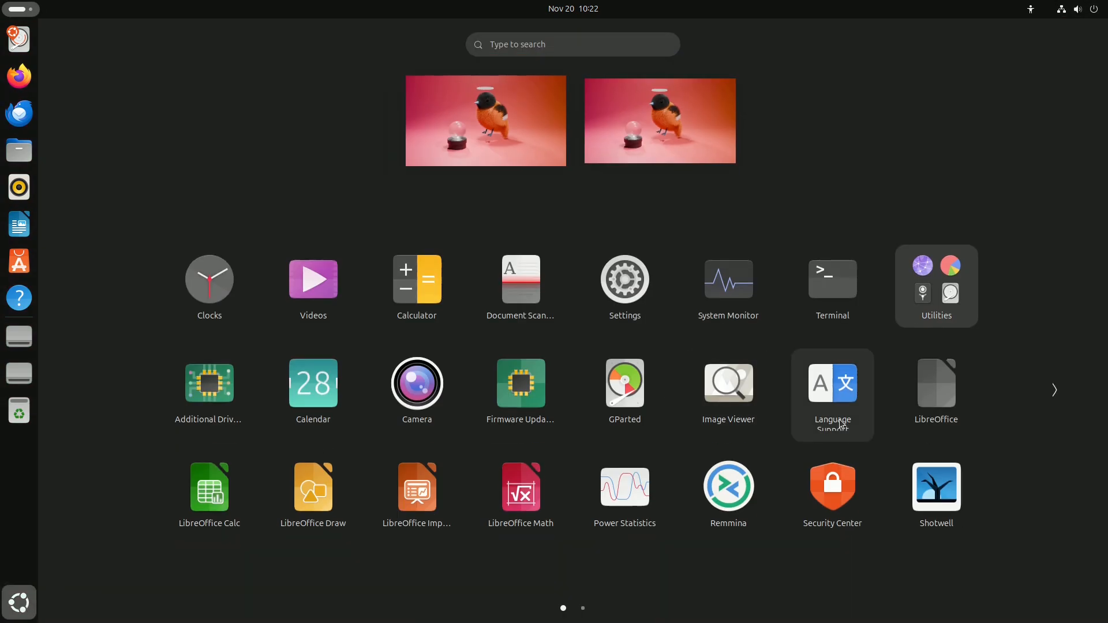
Launch Sysprof, view its System recording options, then launch App Center.
click(19, 602)
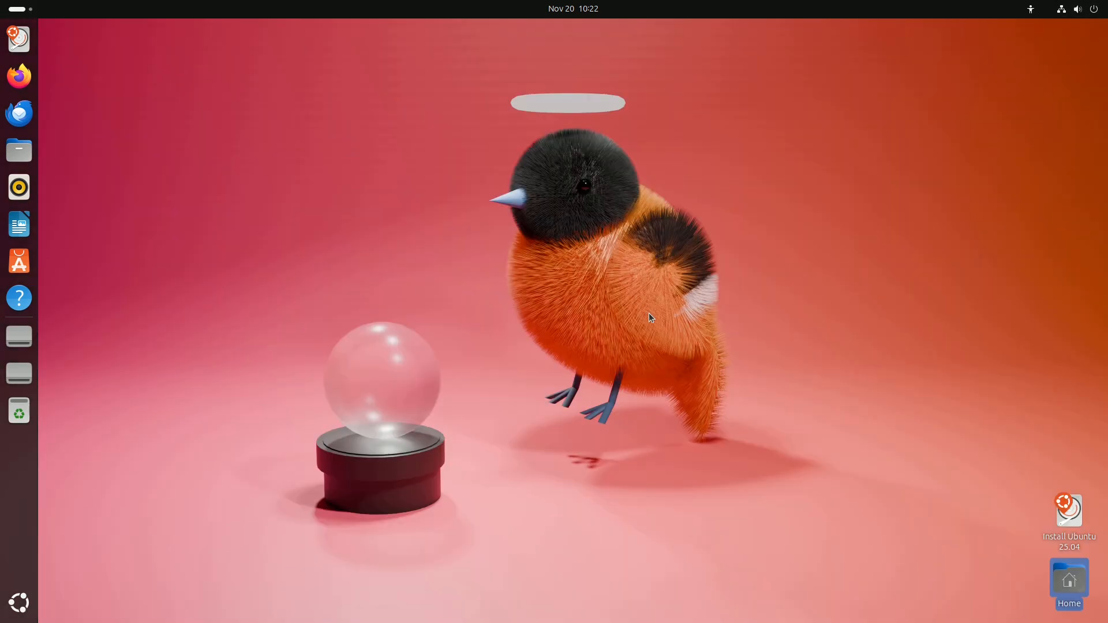
click(19, 336)
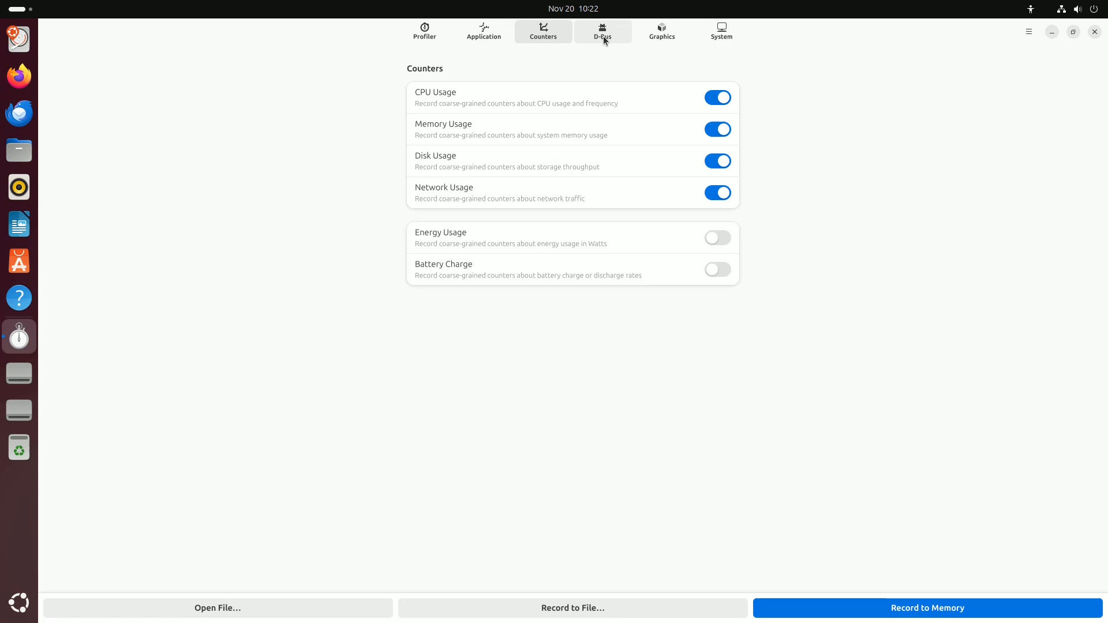
click(719, 31)
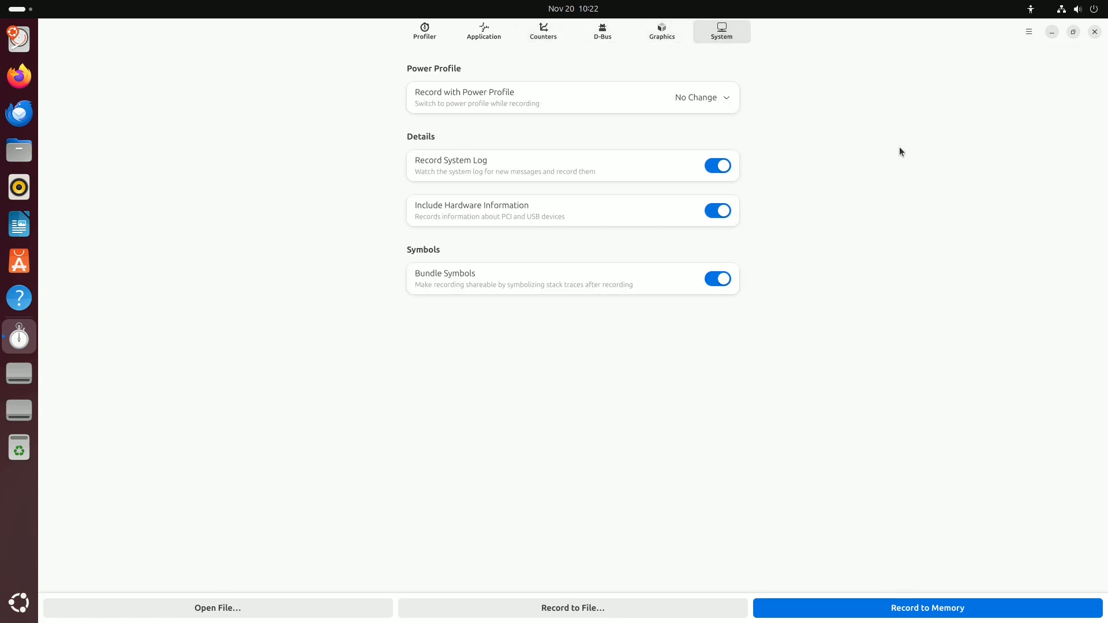
click(1093, 33)
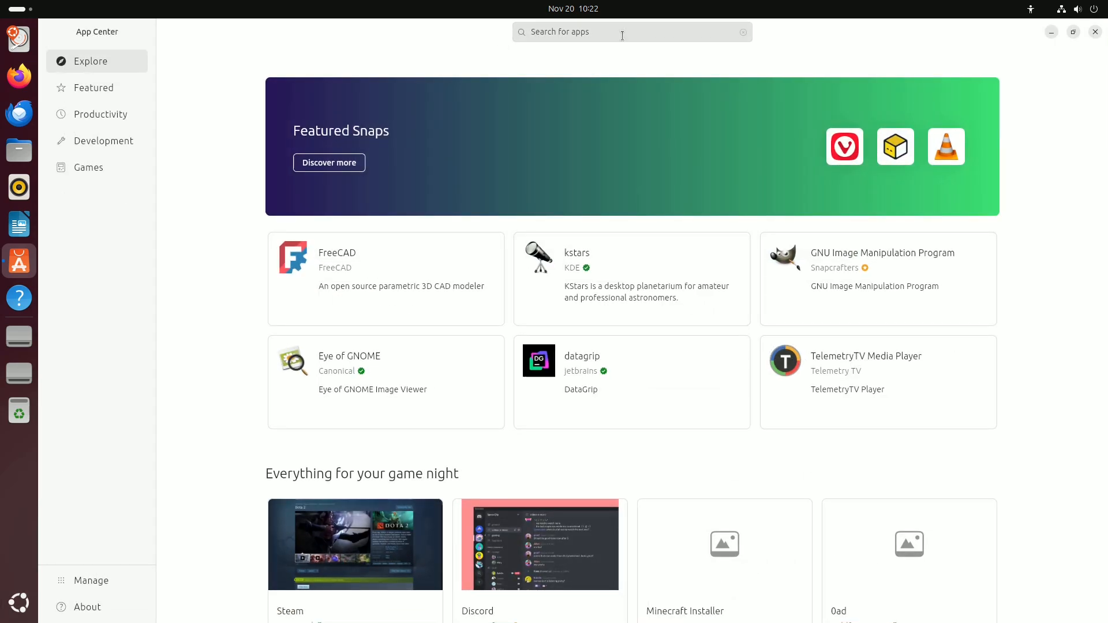
Search App Center for 'libreoffice' and then for 'firefox'.
text(libreoffice)
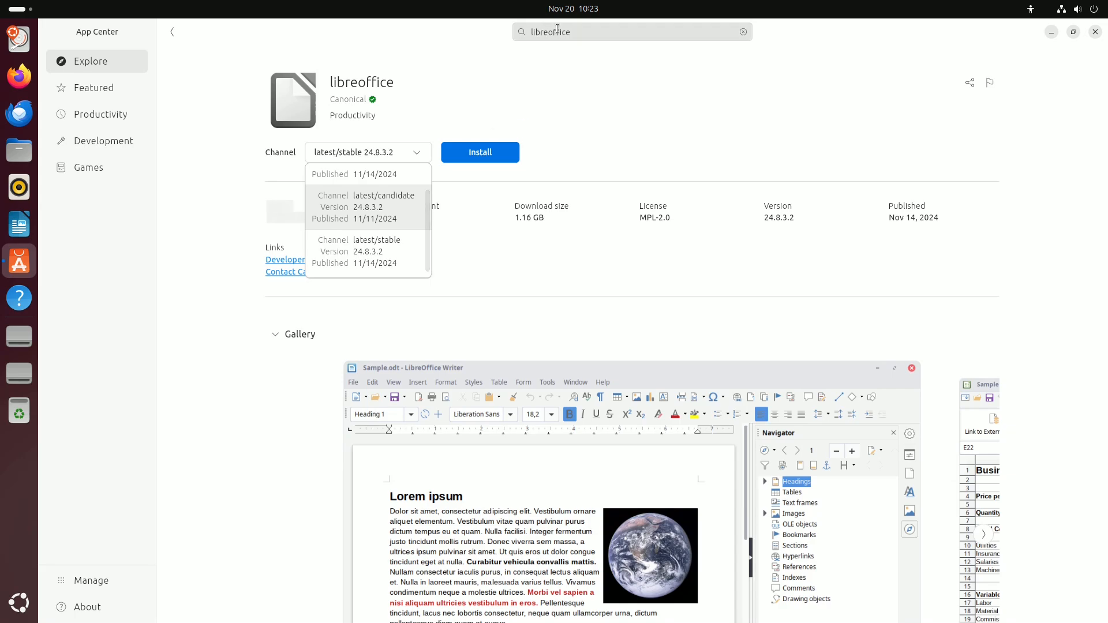
text(firefox)
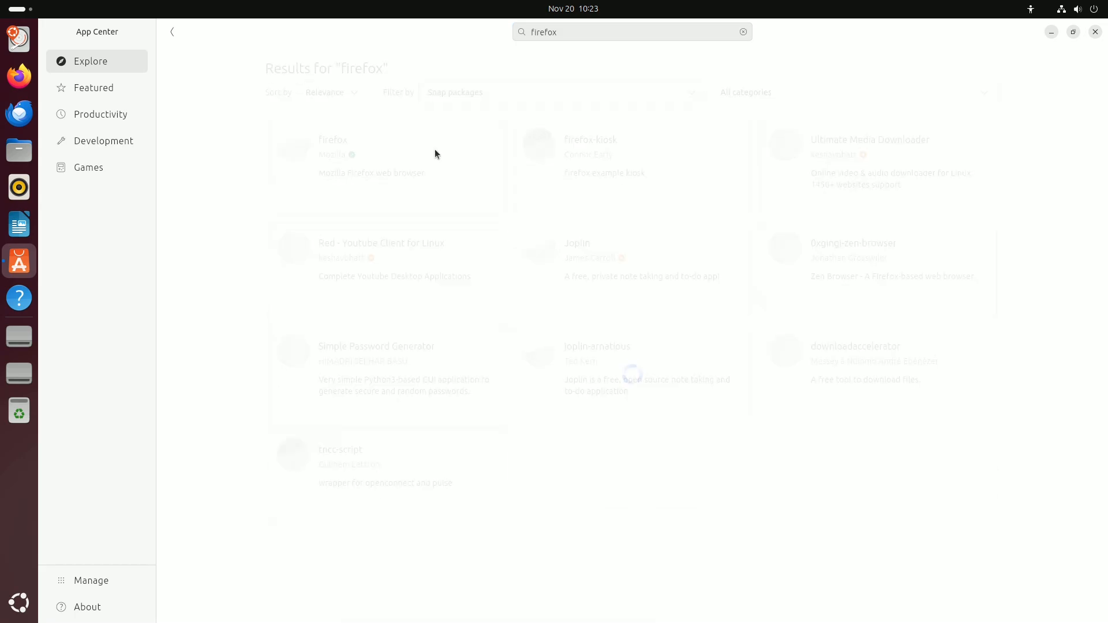